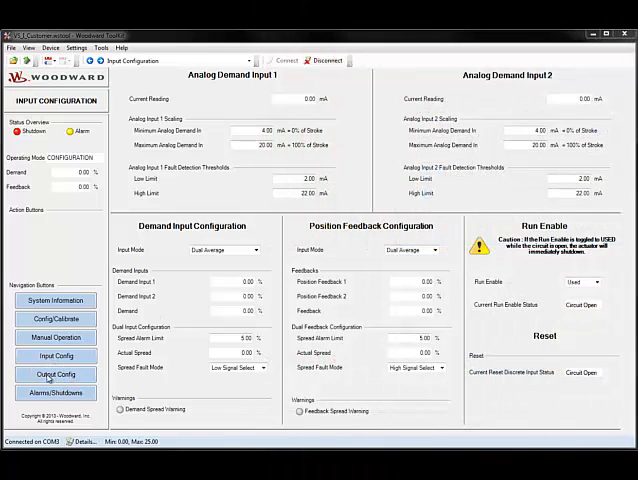
Switch to the Output Config page showing alarm, shutdown, discrete and analog output settings
click(56, 372)
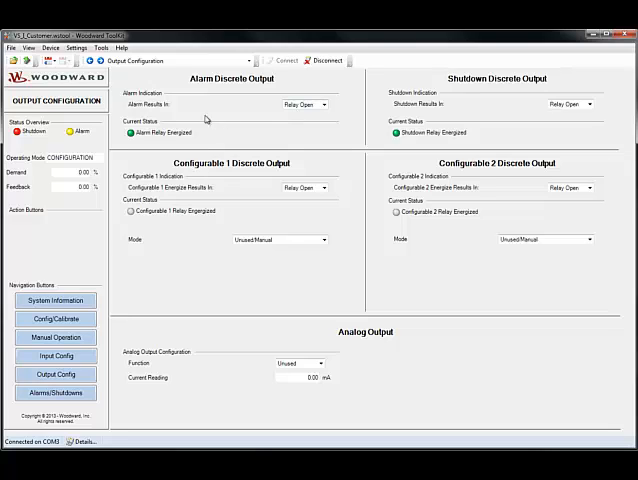
mouse_move(348, 84)
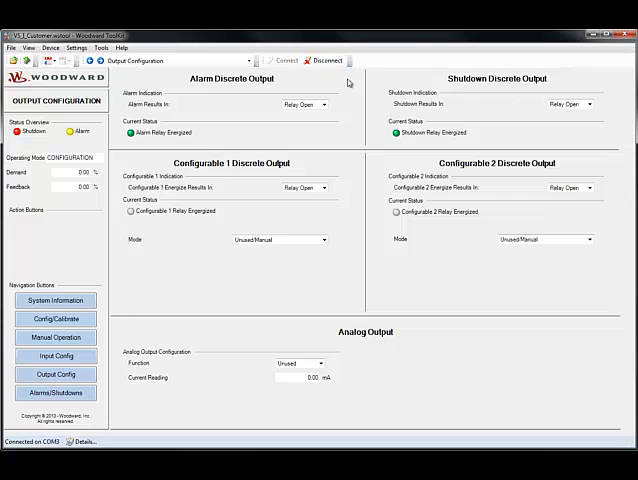
mouse_move(560, 108)
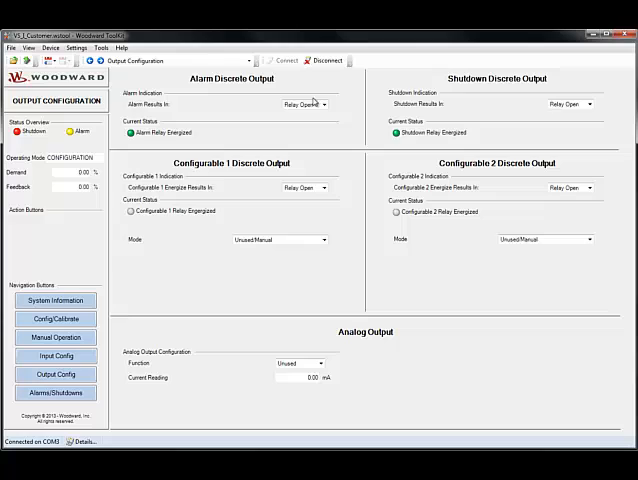
mouse_move(200, 96)
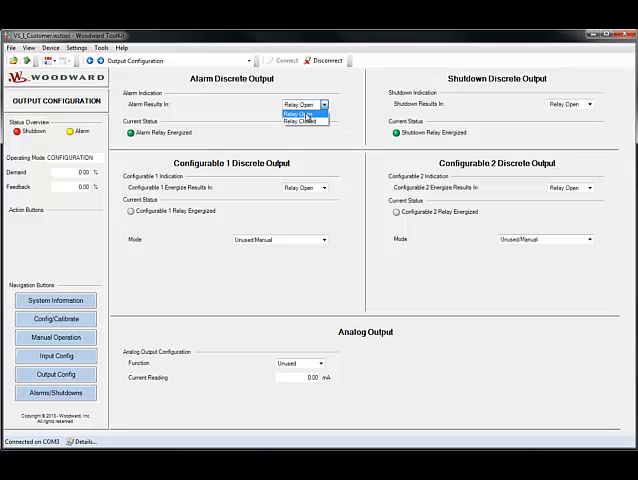
mouse_move(304, 118)
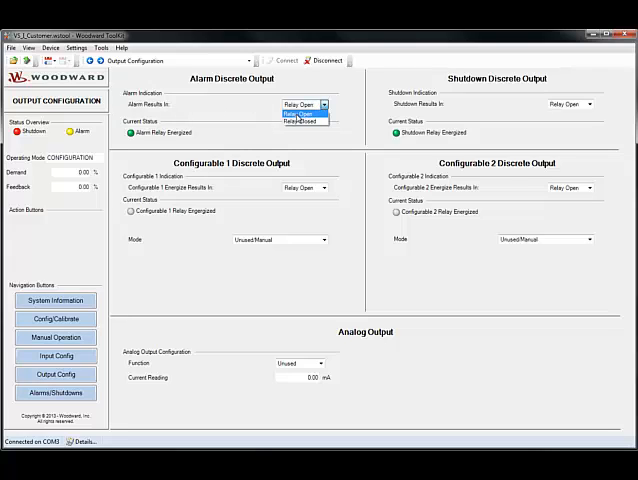
click(300, 104)
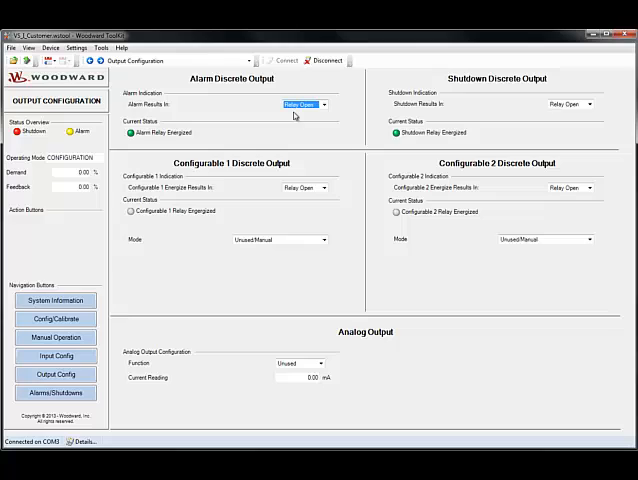
mouse_move(600, 98)
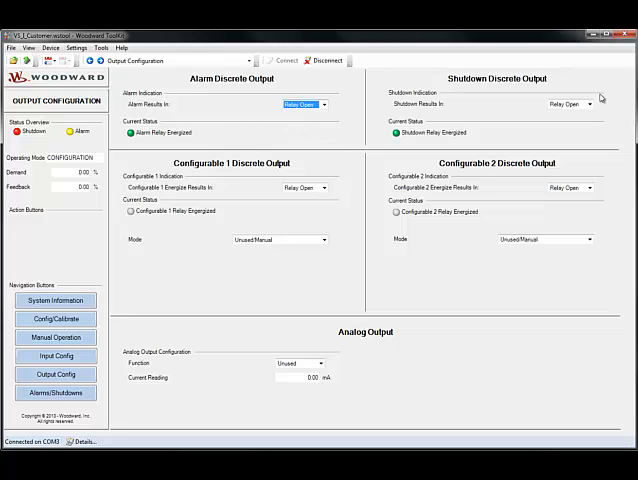
mouse_move(578, 120)
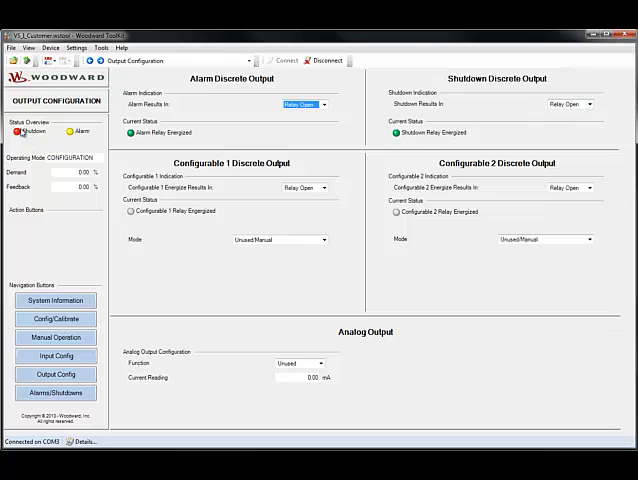
mouse_move(76, 134)
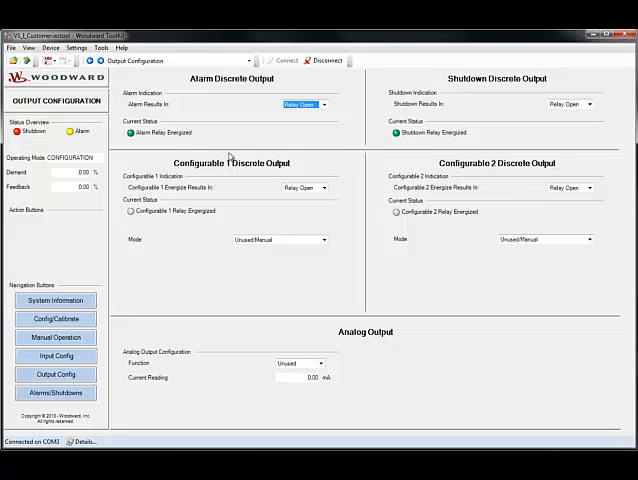
mouse_move(328, 210)
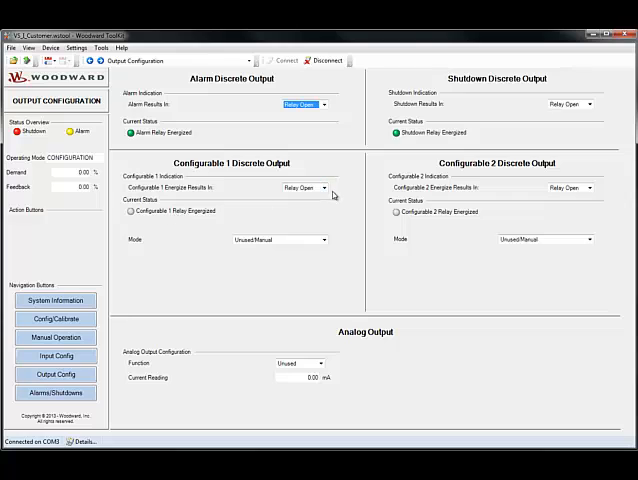
mouse_move(330, 188)
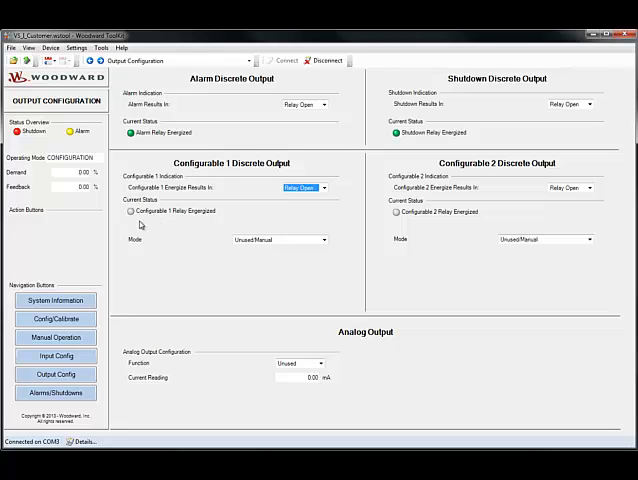
mouse_move(284, 226)
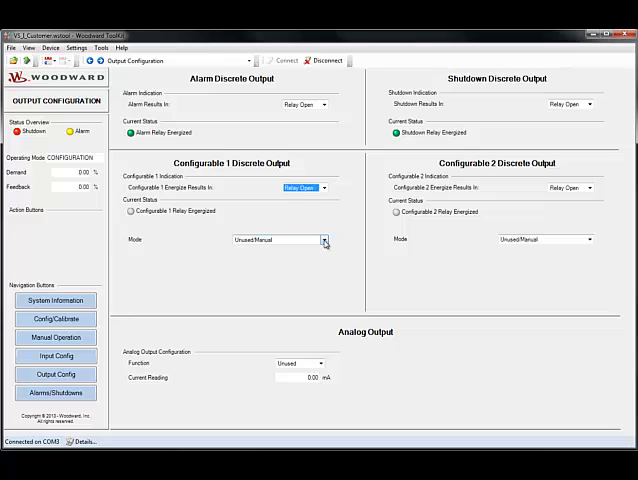
Show the Mode choices for the Configurable 1 Discrete Output
click(324, 240)
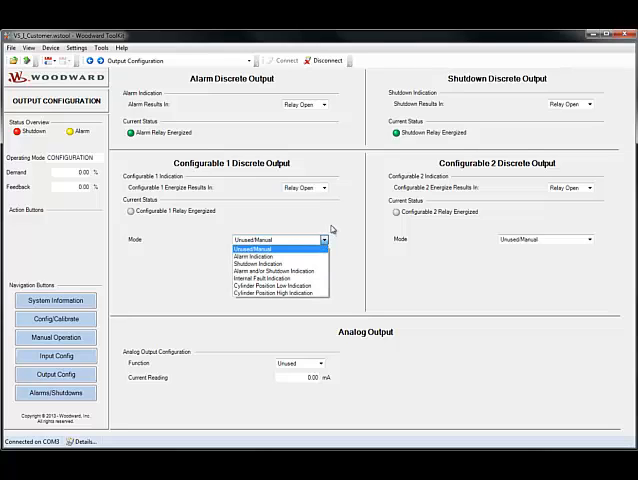
mouse_move(278, 260)
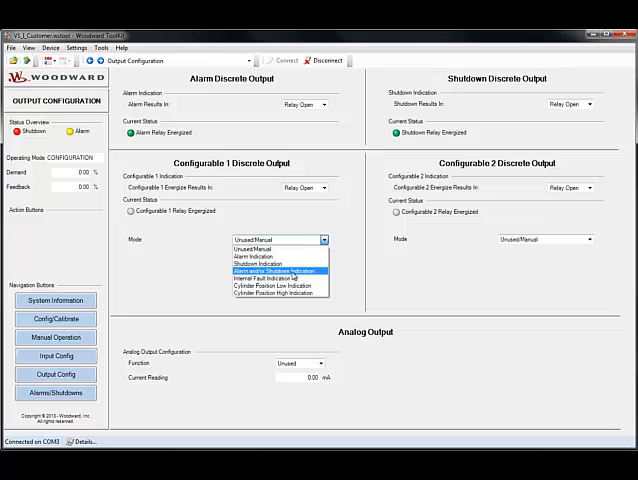
mouse_move(280, 280)
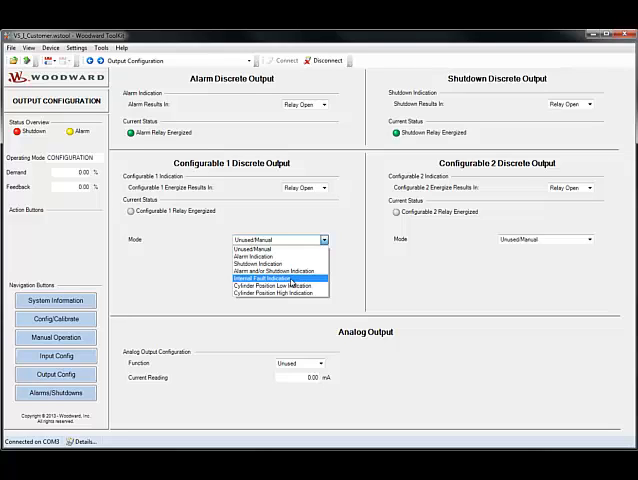
mouse_move(280, 262)
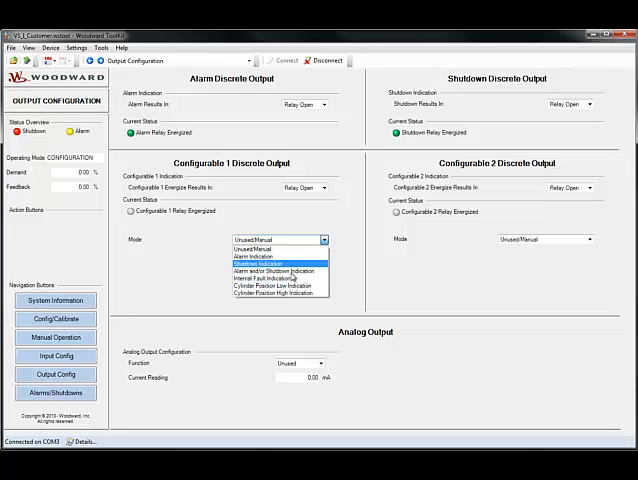
mouse_move(280, 284)
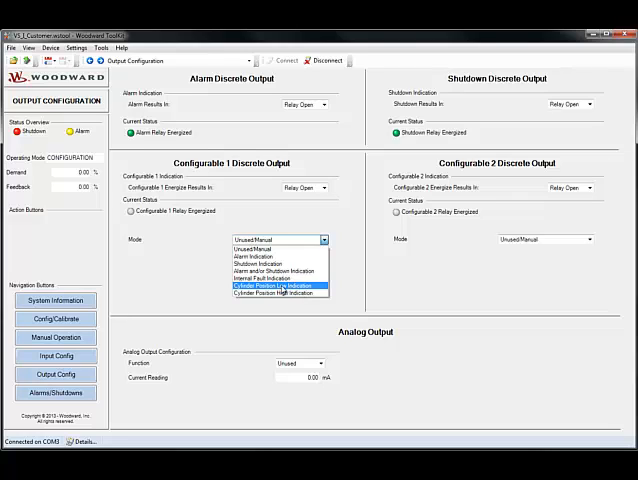
Set Configurable 1 to Cylinder Position Low Indication and edit its de-energize position threshold
click(280, 284)
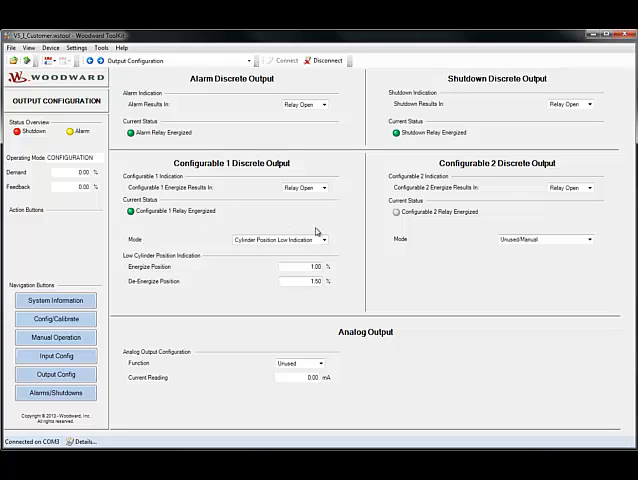
mouse_move(208, 260)
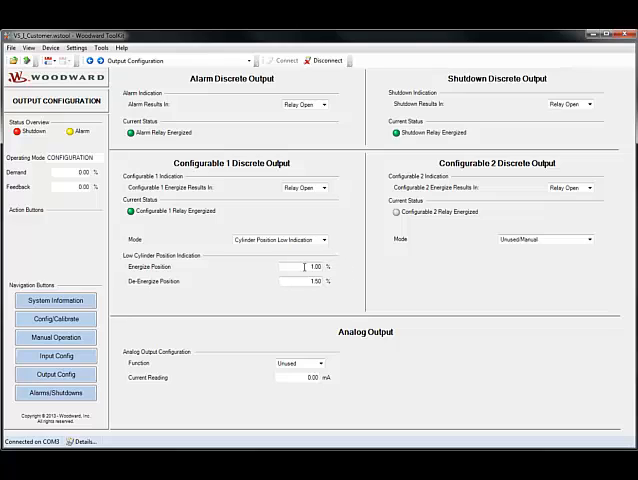
mouse_move(198, 262)
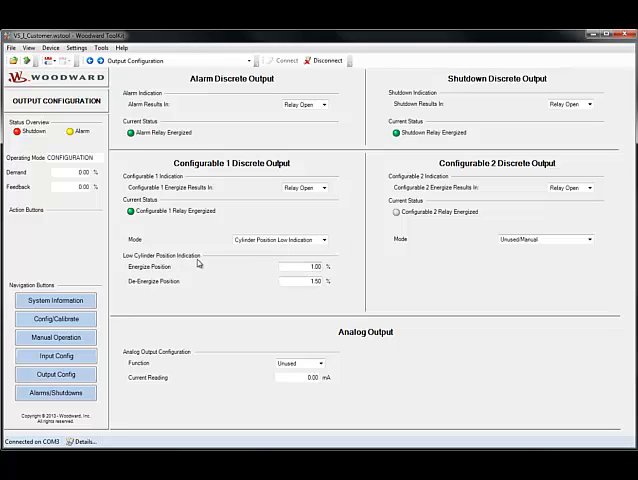
mouse_move(220, 276)
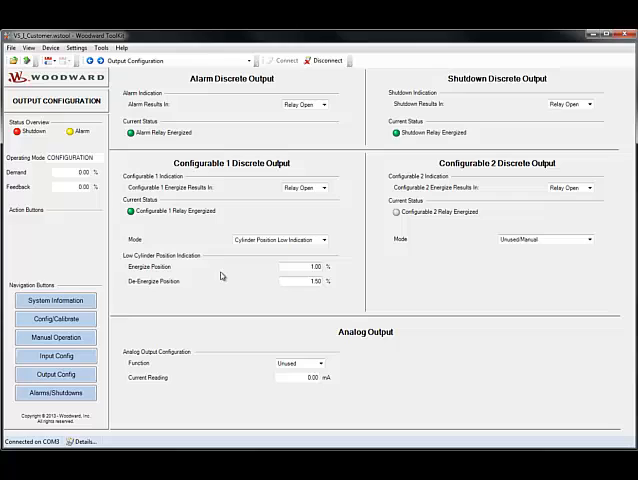
mouse_move(258, 204)
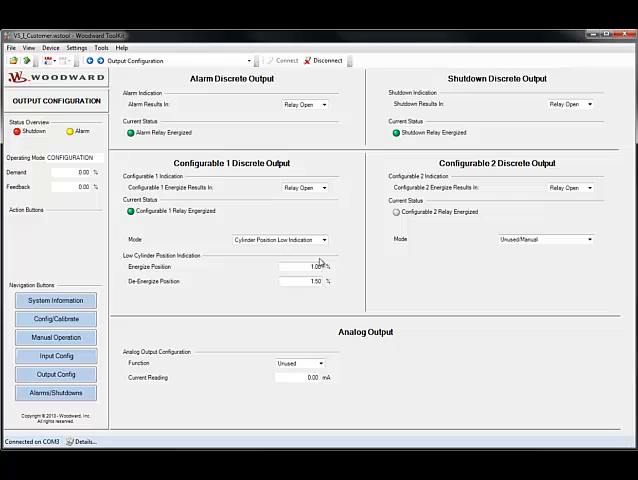
click(304, 268)
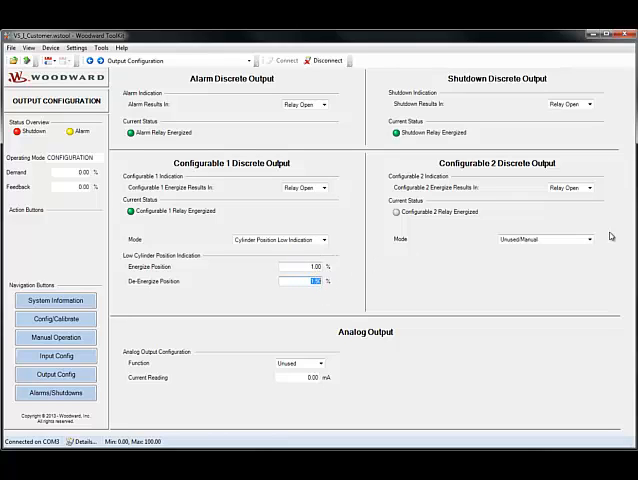
mouse_move(572, 256)
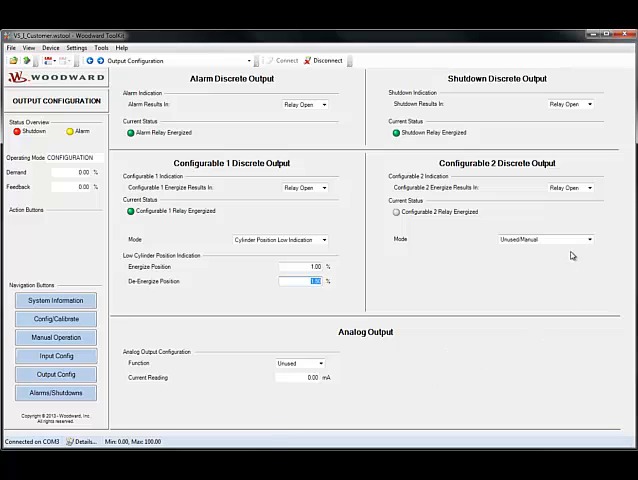
mouse_move(532, 244)
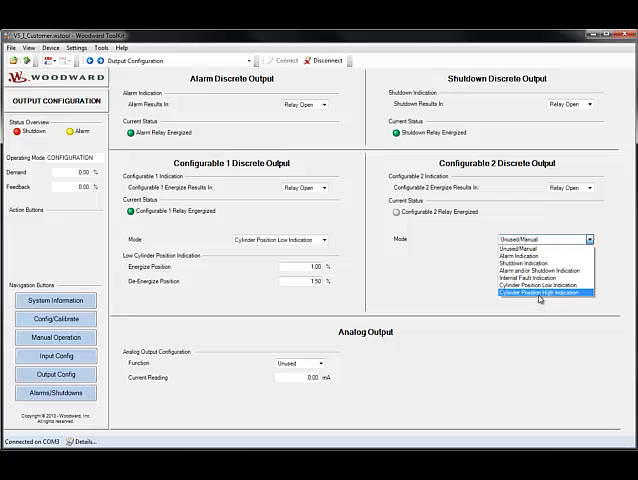
Set Configurable 2 Discrete Output to Cylinder Position High Indication
click(540, 300)
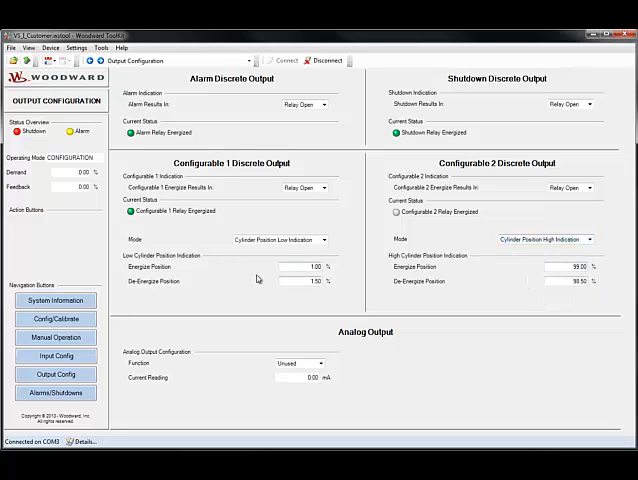
mouse_move(344, 298)
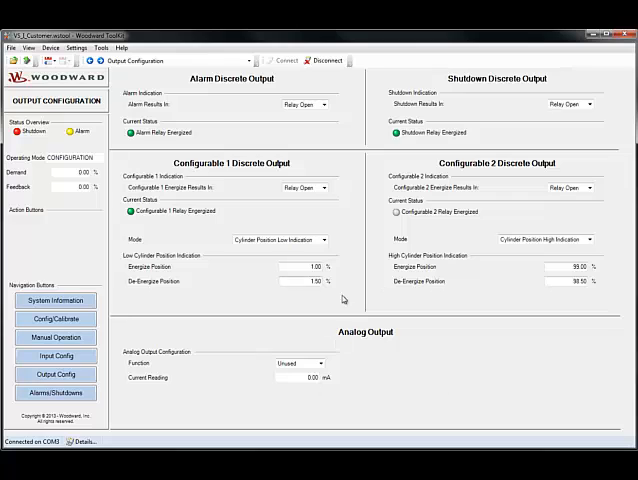
mouse_move(398, 240)
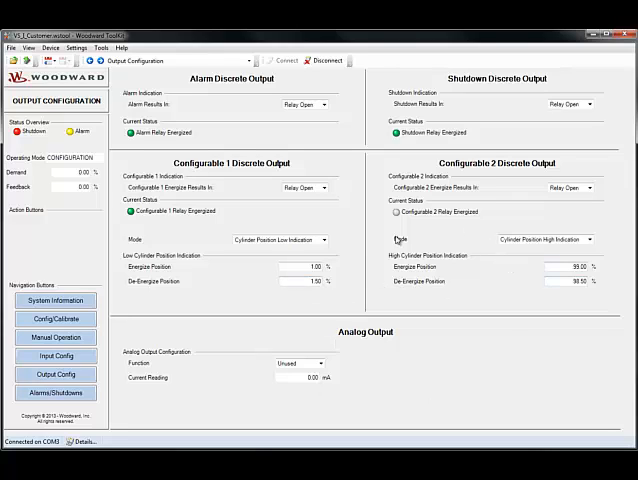
mouse_move(394, 338)
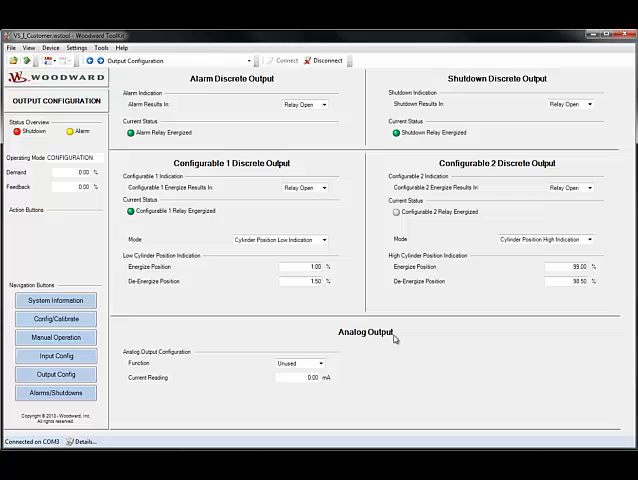
mouse_move(394, 362)
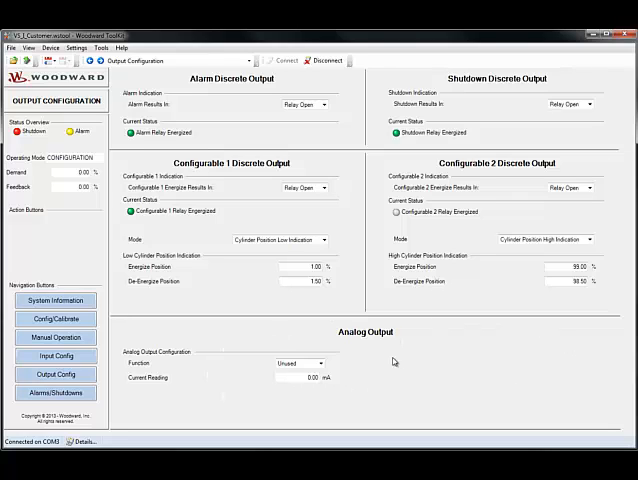
Set the analog output Function to Actual Position with a 100.00 position scaling value
click(300, 364)
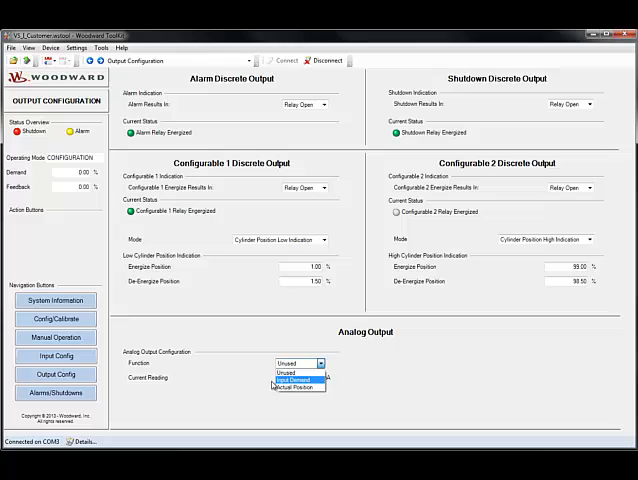
click(292, 380)
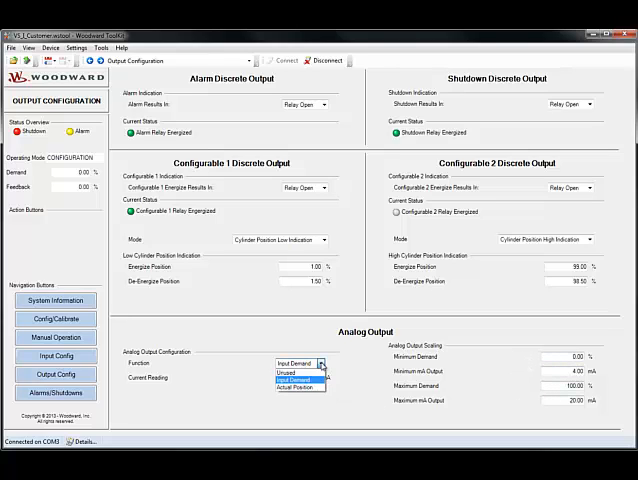
click(296, 386)
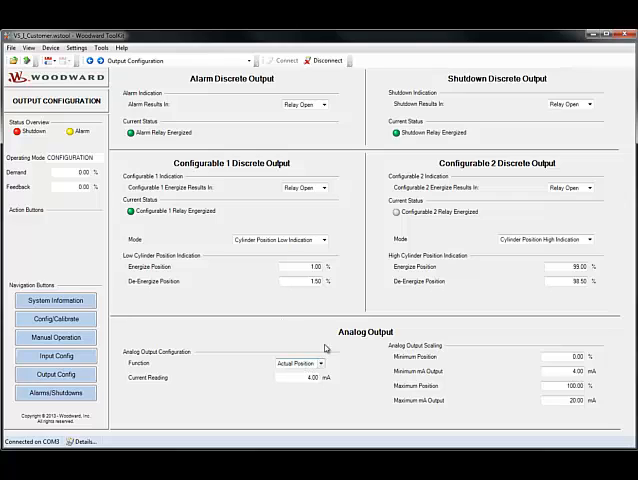
mouse_move(340, 362)
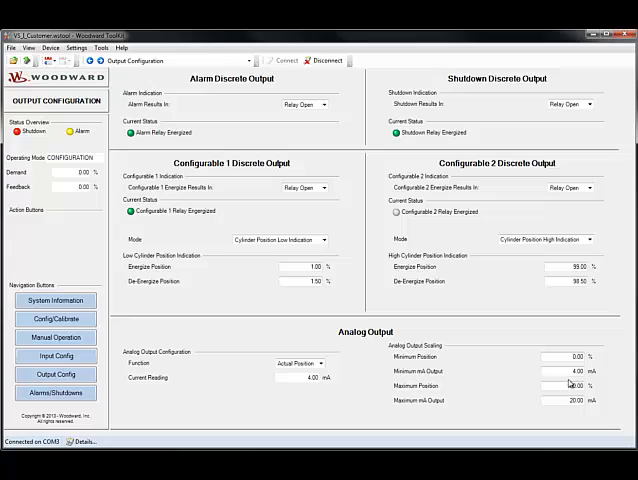
text(100.00)
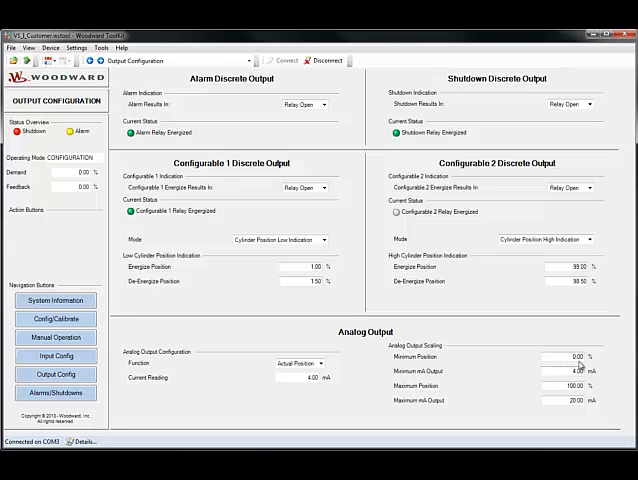